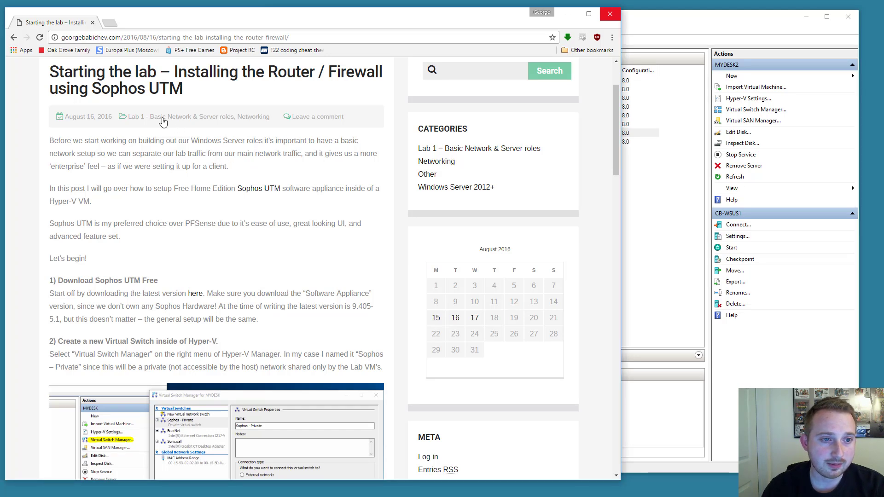
mouse_move(157, 140)
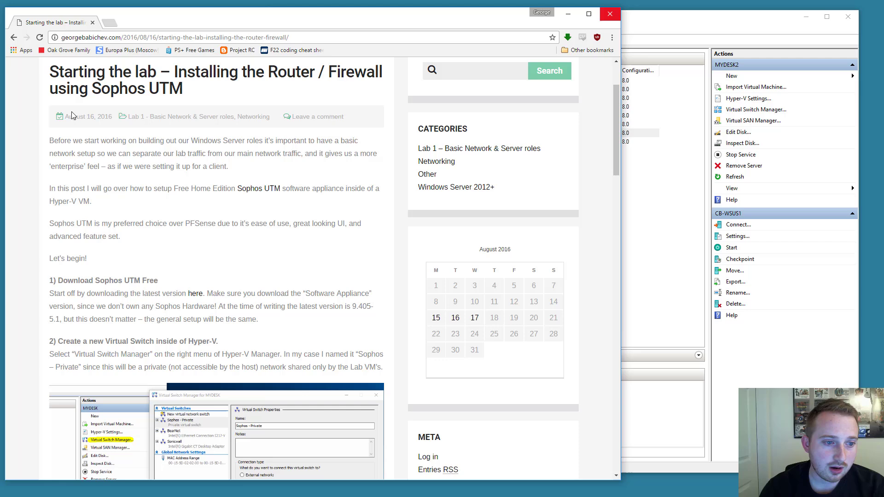
Follow the tutorial's step 1 'here' link to the Sophos UTM Support Downloads page
scroll("down", 3)
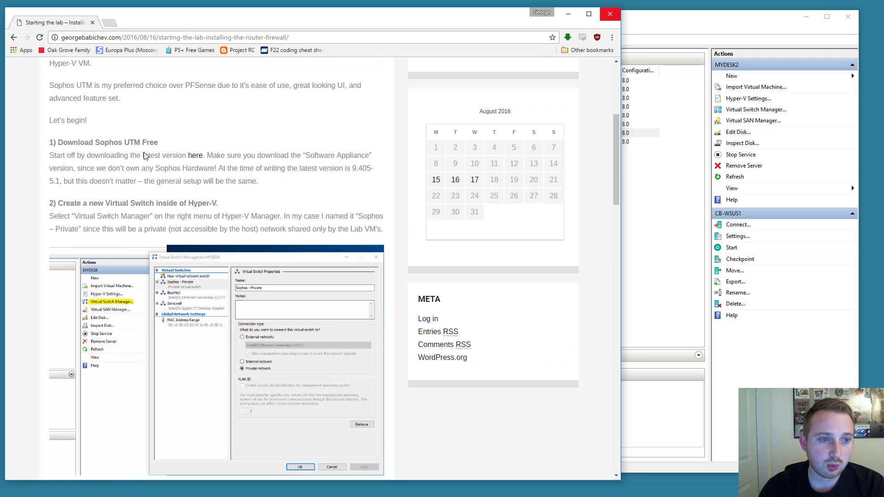
scroll("down", 3)
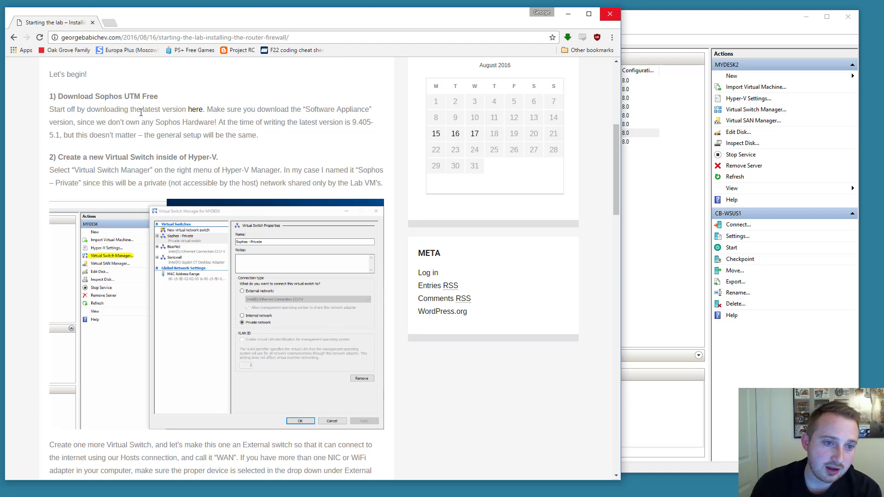
mouse_move(155, 119)
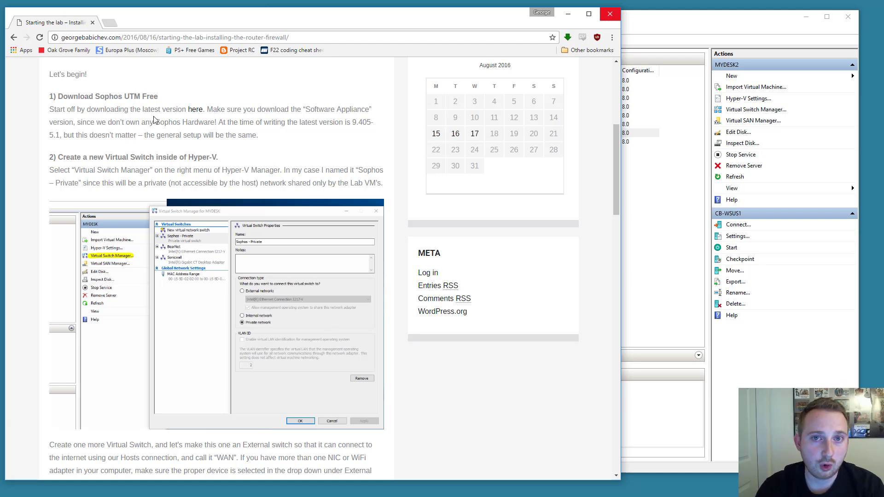
mouse_move(201, 111)
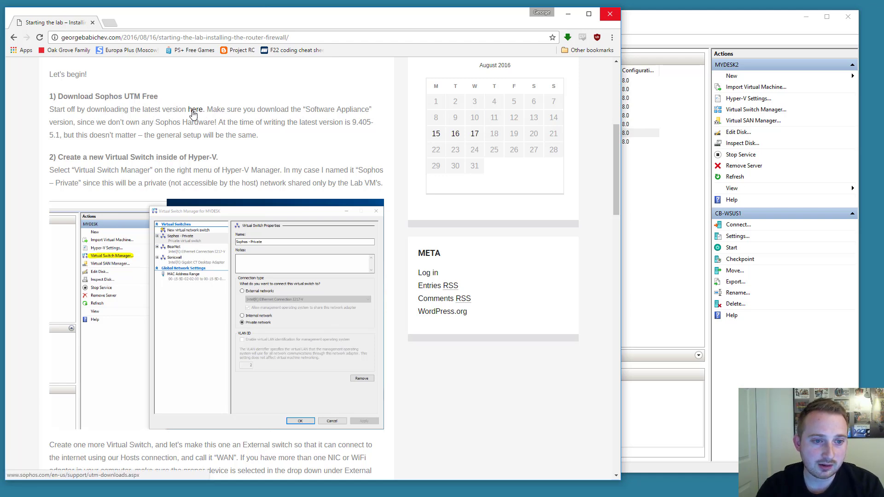
left_click(196, 109)
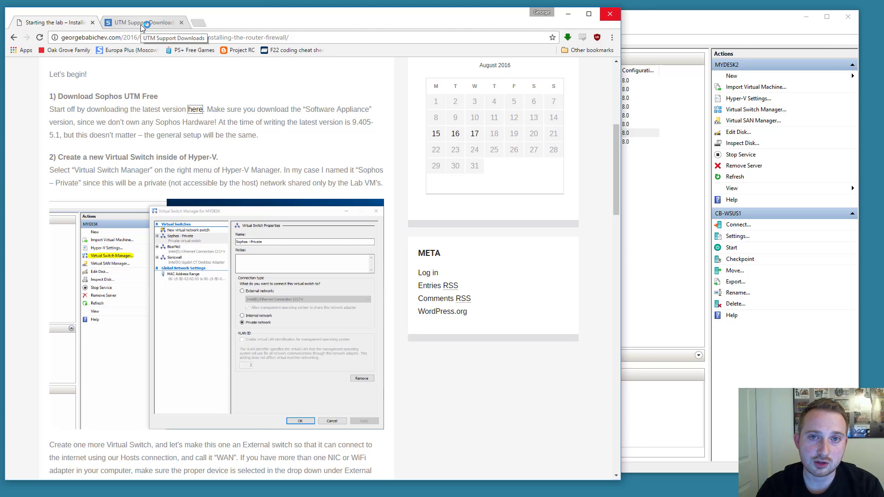
Bring up the UTM Support Downloads tab and locate the UTM v9 software appliance ISOs
left_click(141, 22)
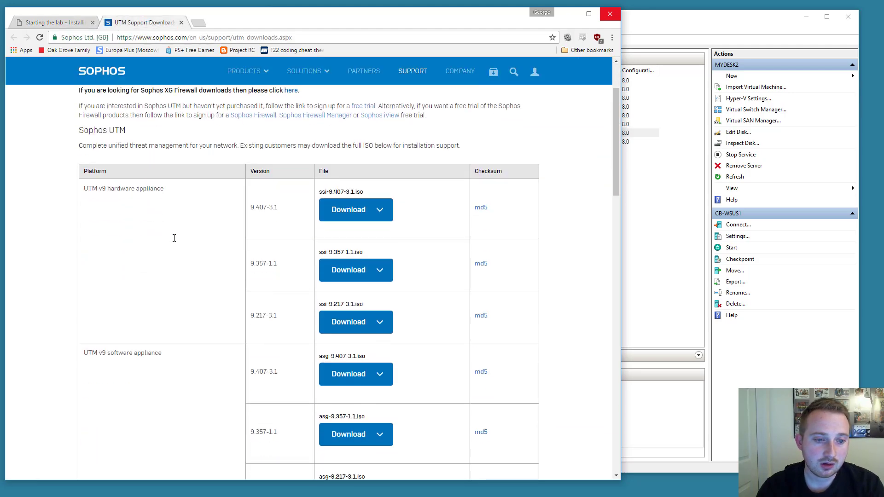
scroll("down", 3)
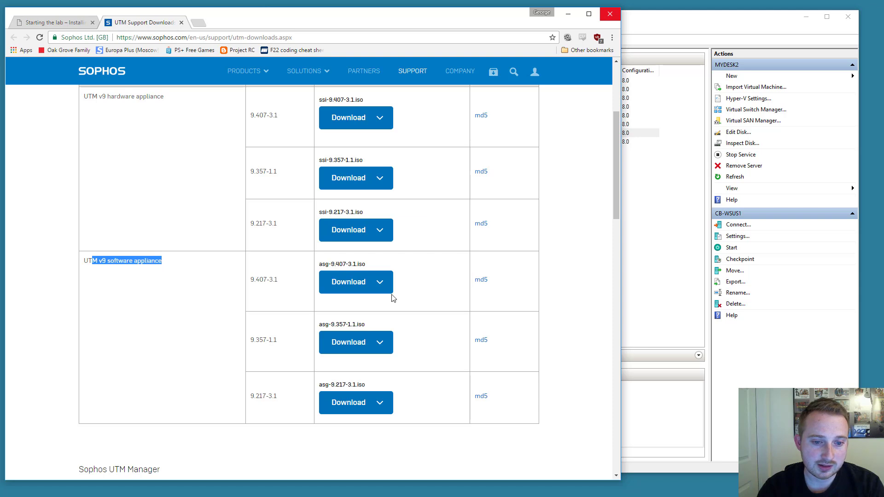
mouse_move(377, 288)
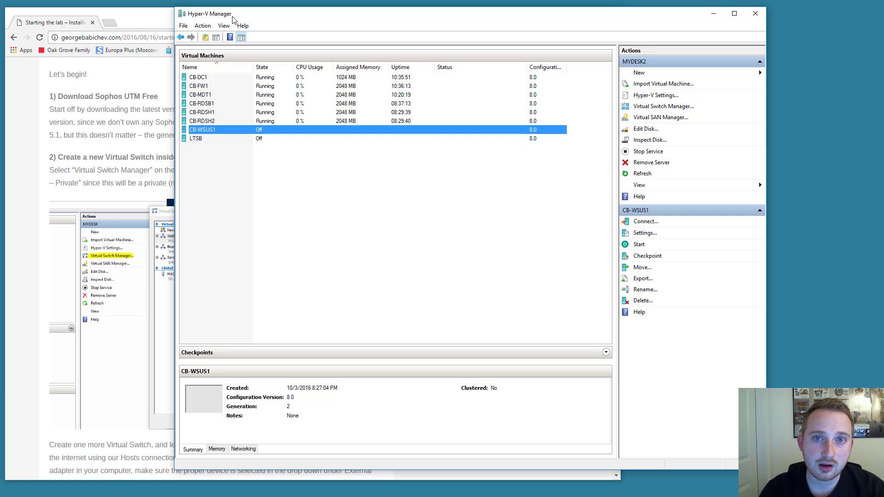
mouse_move(680, 117)
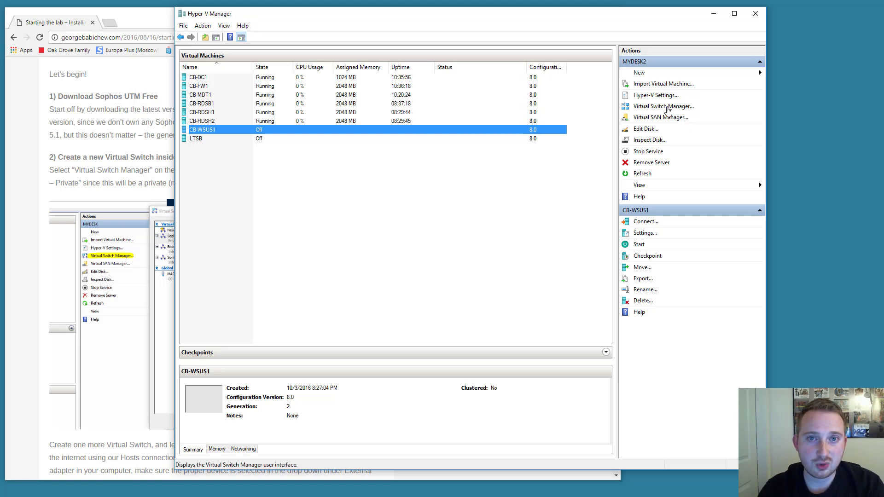
In Virtual Switch Manager keep Ethernet WAN external and remove the Lab LAN private switch
left_click(664, 106)
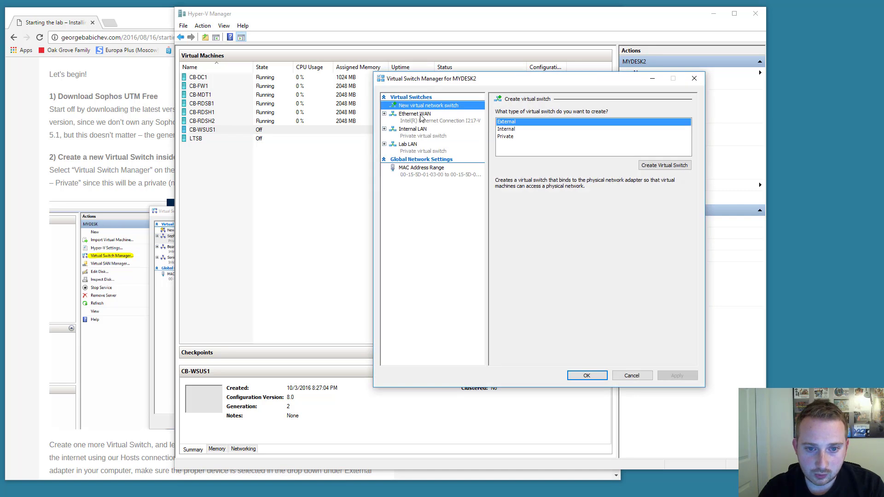
left_click(413, 115)
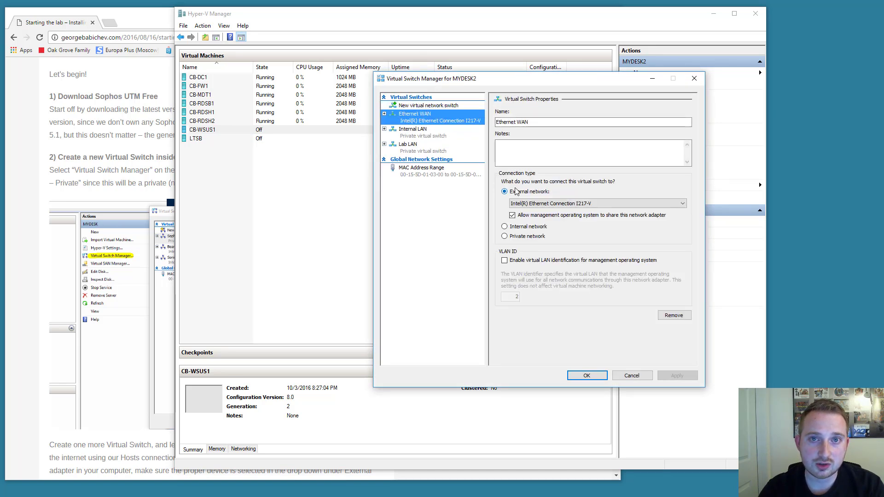
left_click(595, 203)
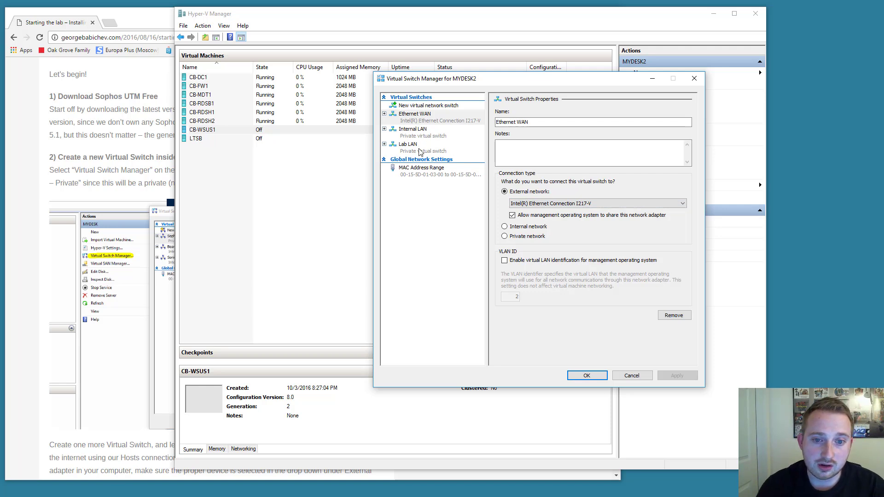
left_click(408, 144)
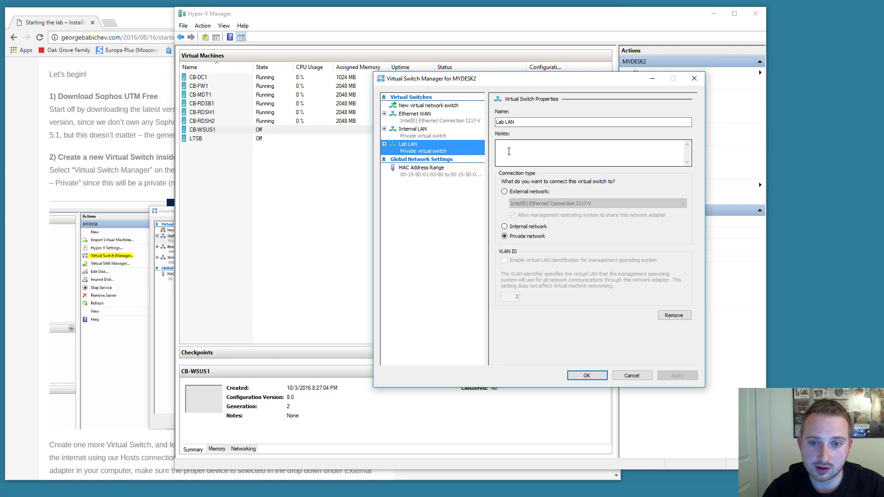
left_click(674, 315)
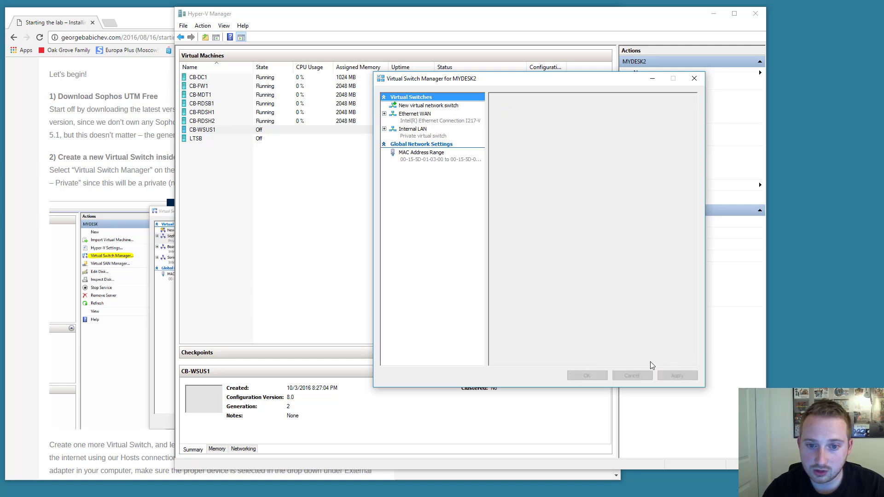
Add a private virtual switch named LAB LAN and confirm the switch settings with OK
left_click(428, 105)
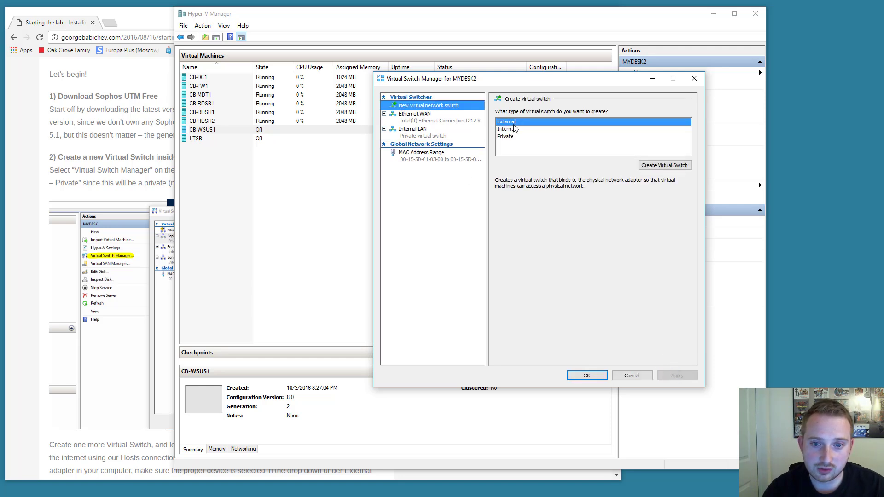
left_click(505, 136)
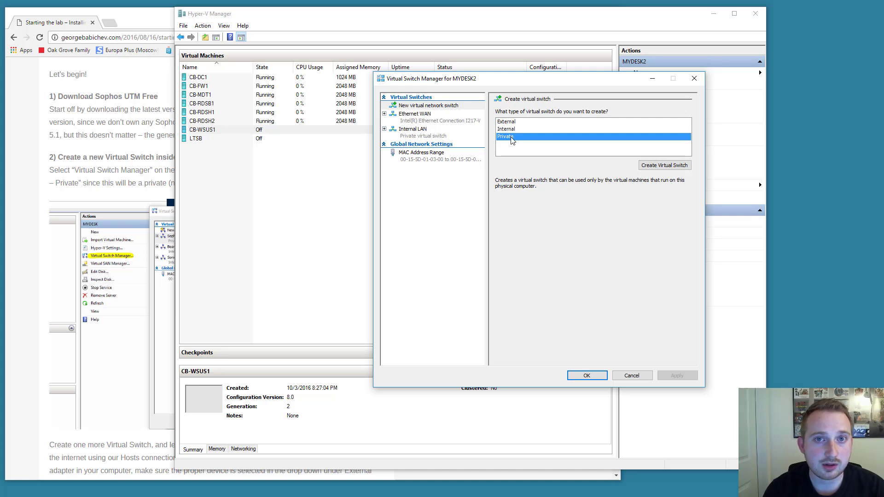
mouse_move(612, 174)
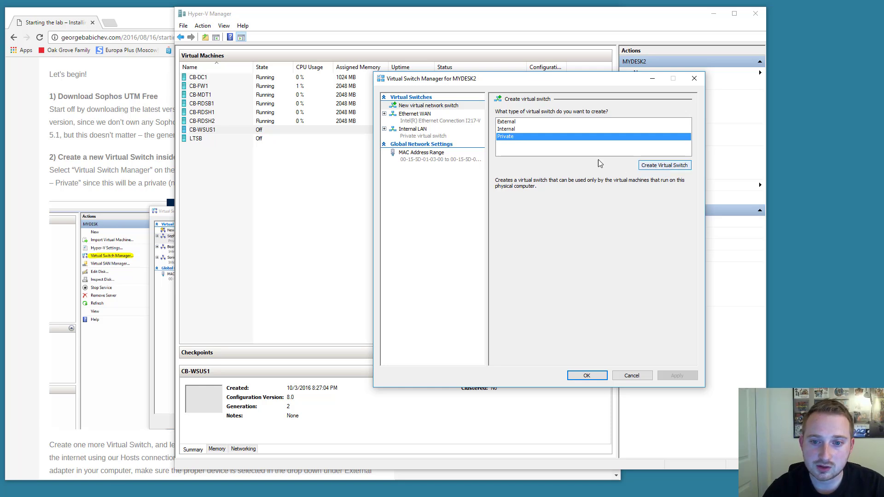
left_click(664, 165)
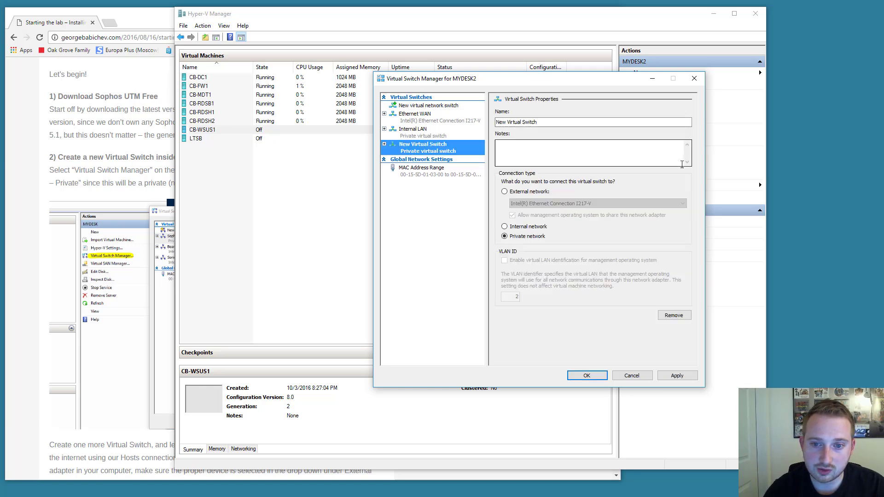
type("L")
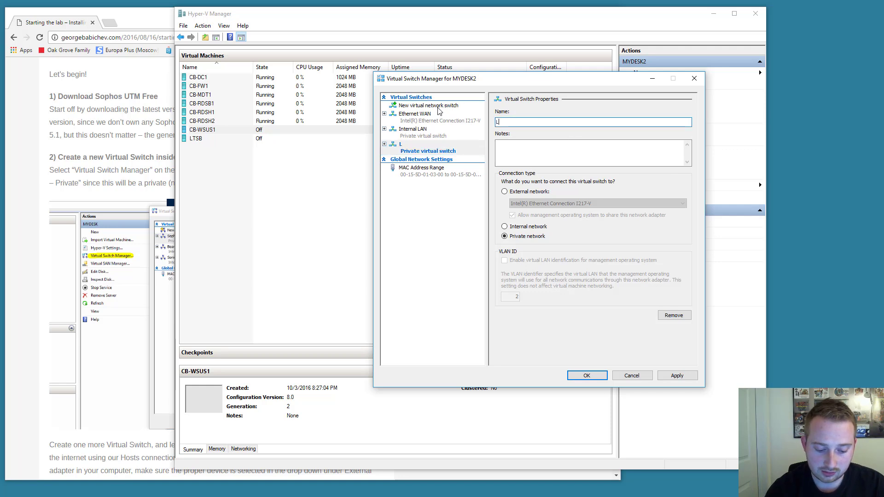
type("AB LAN")
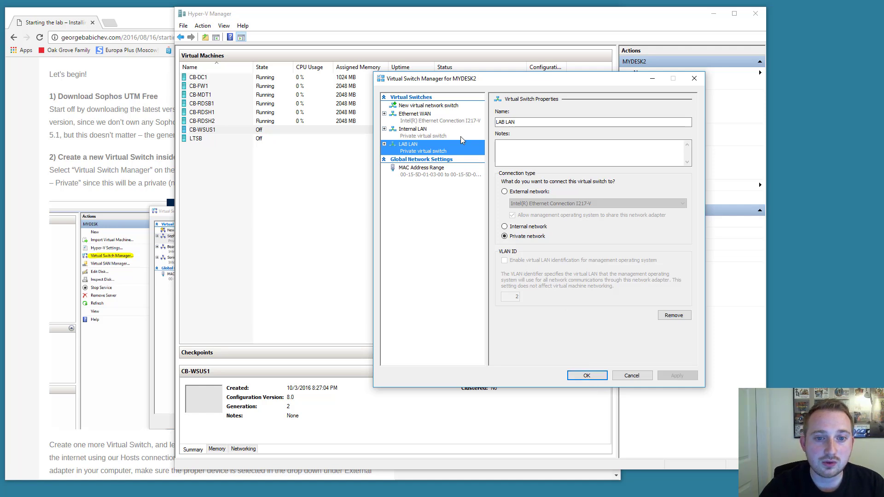
mouse_move(445, 136)
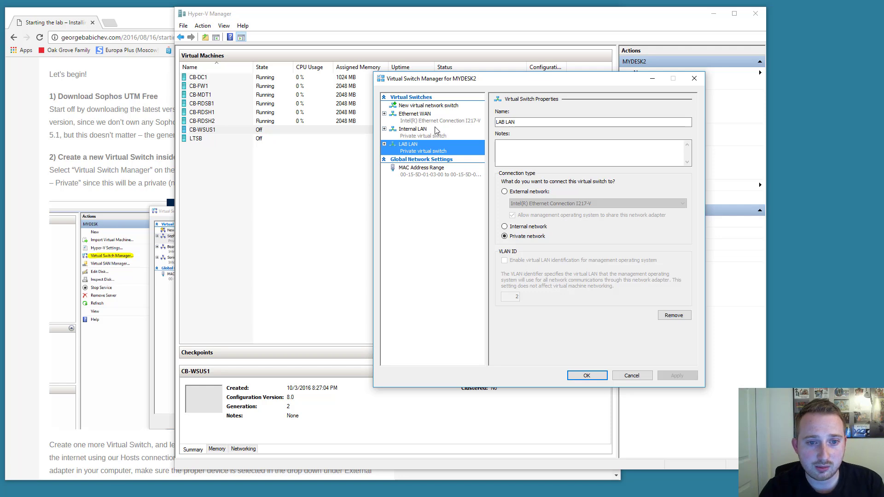
mouse_move(438, 135)
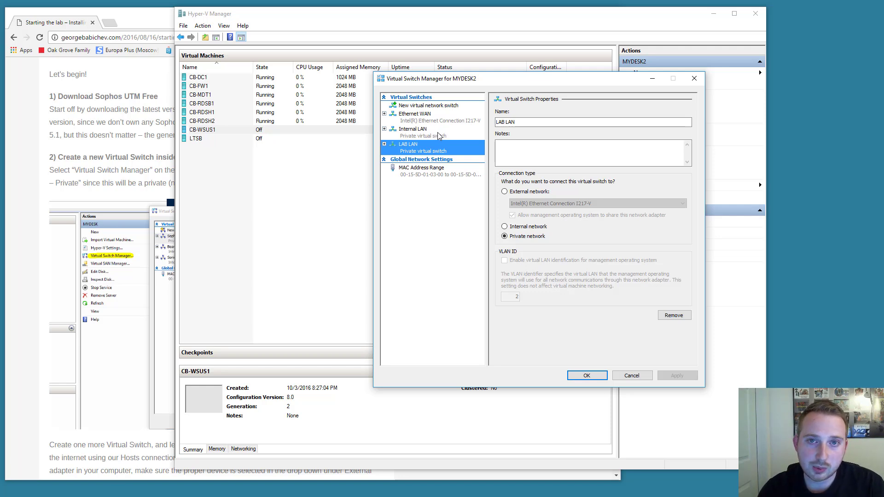
left_click(413, 113)
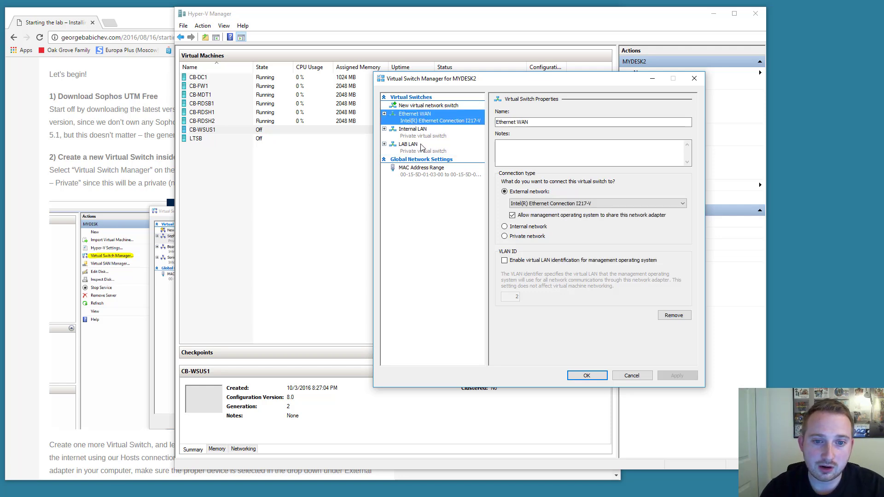
left_click(408, 147)
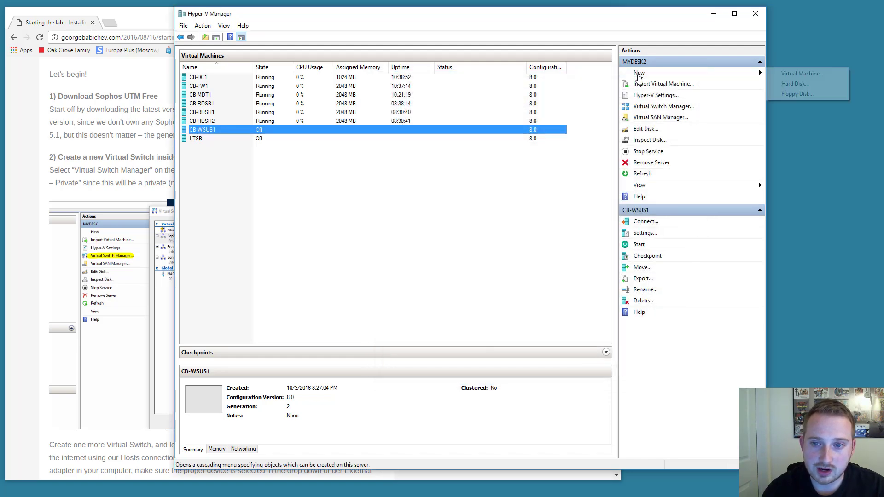
Start a new Generation 1 VM named Lab-FW1 with 2048 MB memory and Dynamic Memory off
left_click(802, 74)
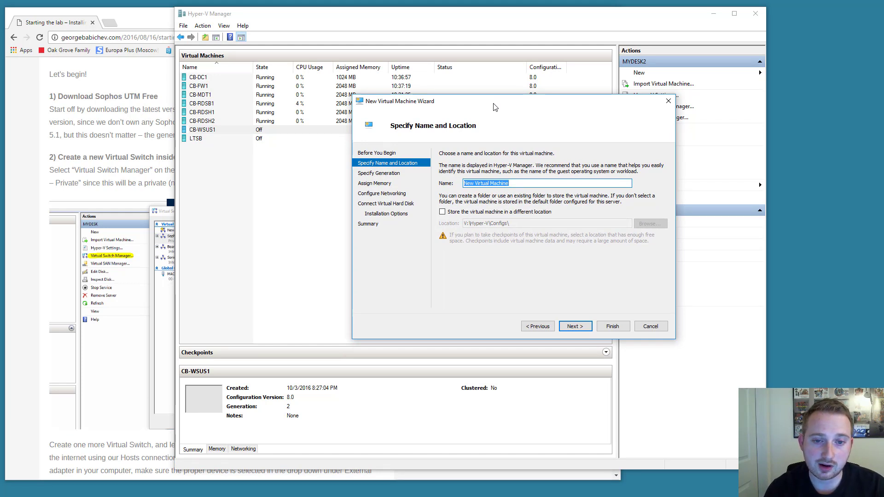
type("L")
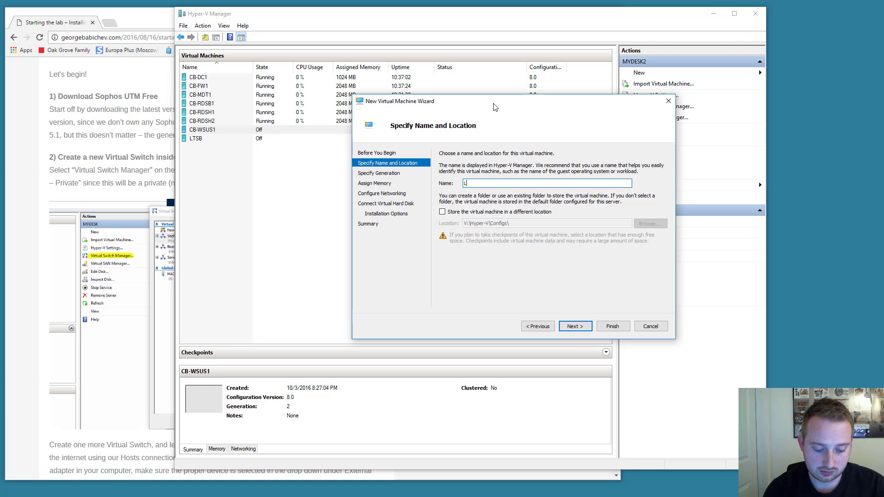
type("Lab-FW1")
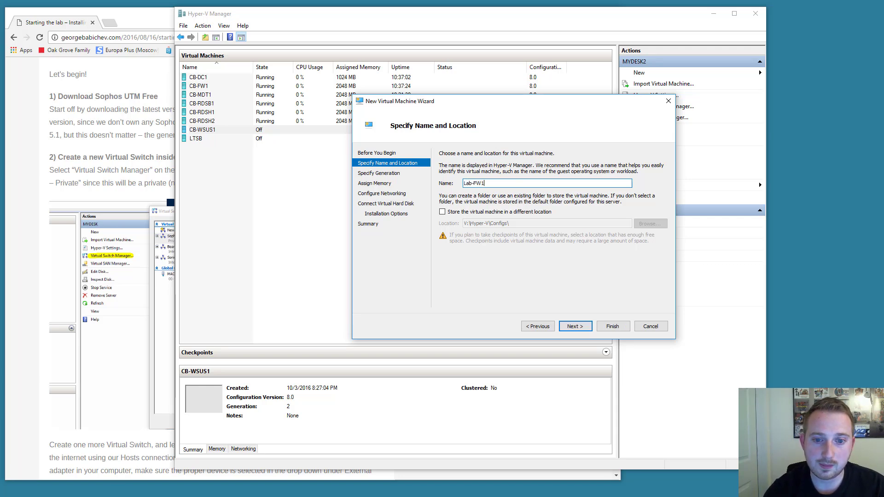
left_click(574, 326)
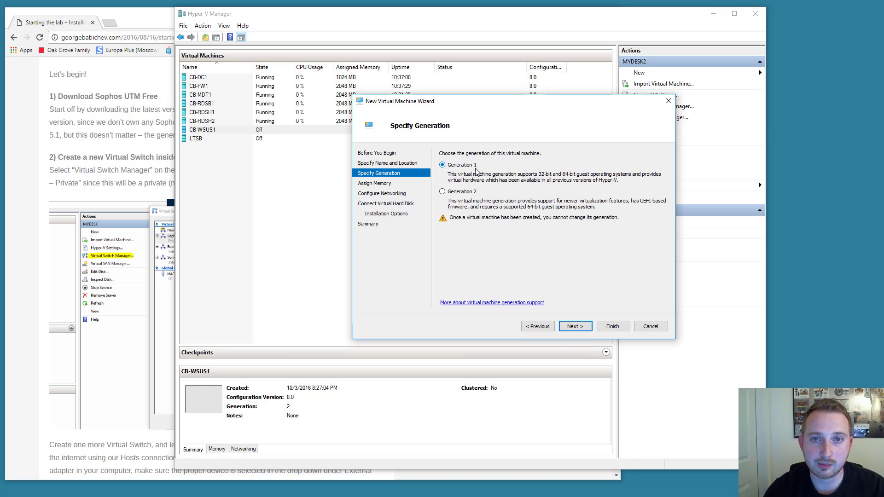
left_click(574, 326)
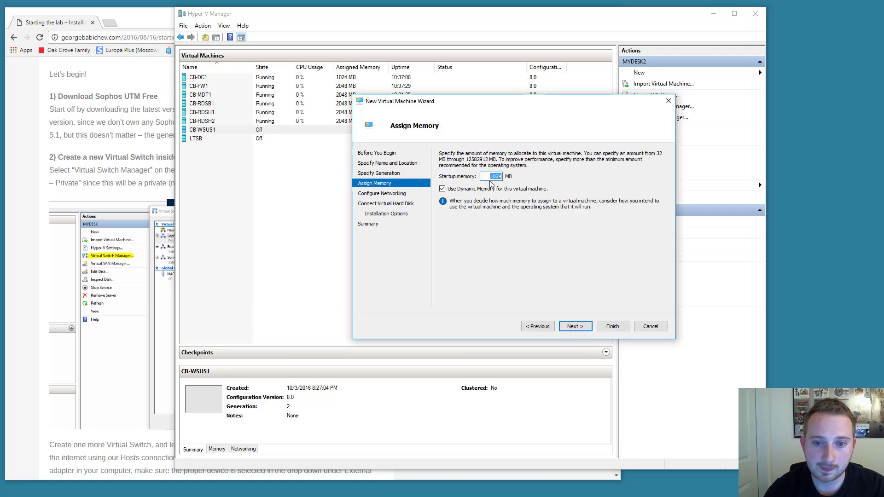
type("2048")
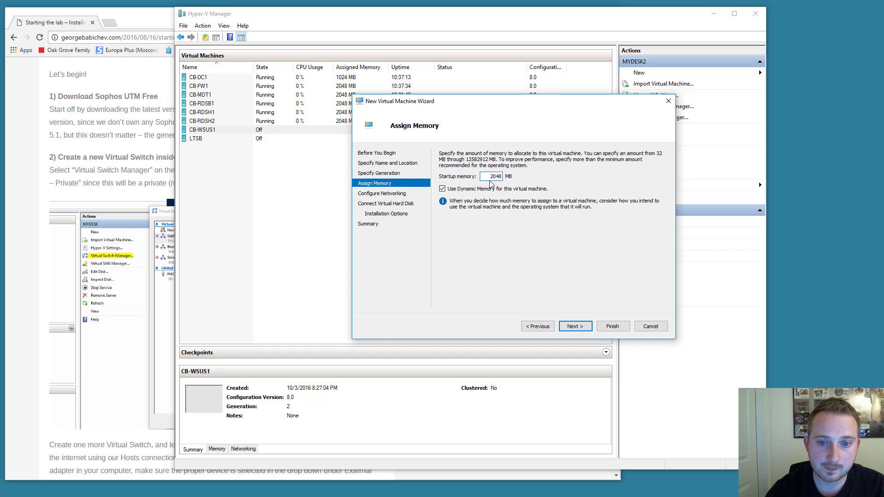
left_click(443, 188)
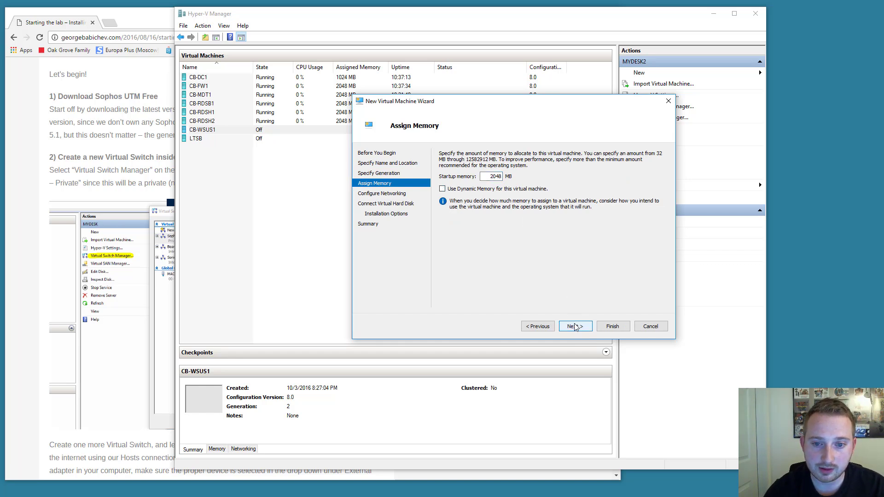
left_click(575, 326)
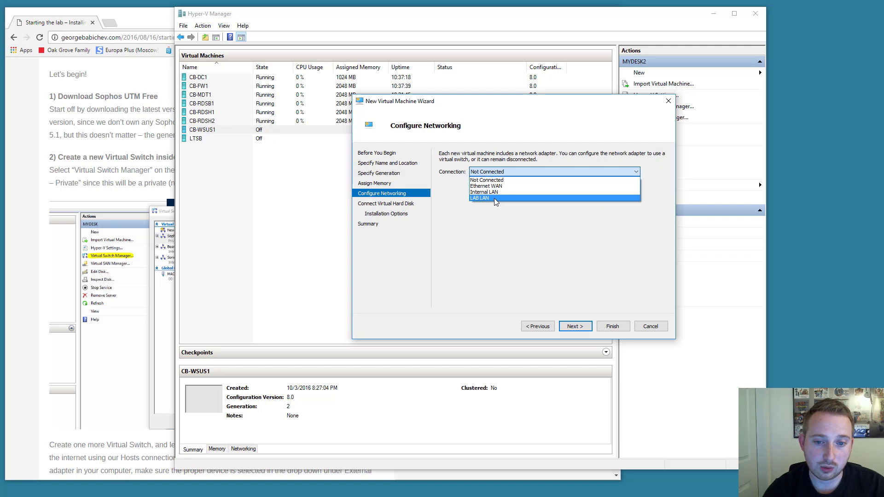
Connect it to LAB LAN, accept the new disk, attach the Sophos UTM 9.405 ISO and finish
left_click(575, 326)
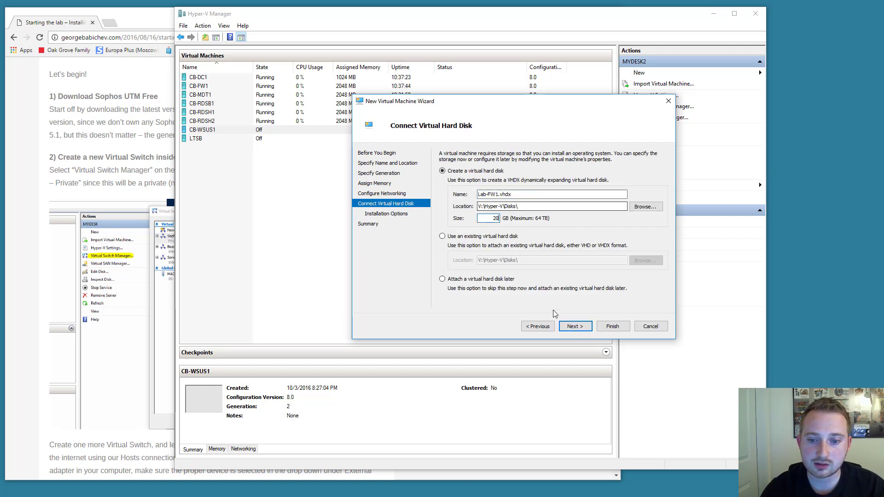
left_click(575, 326)
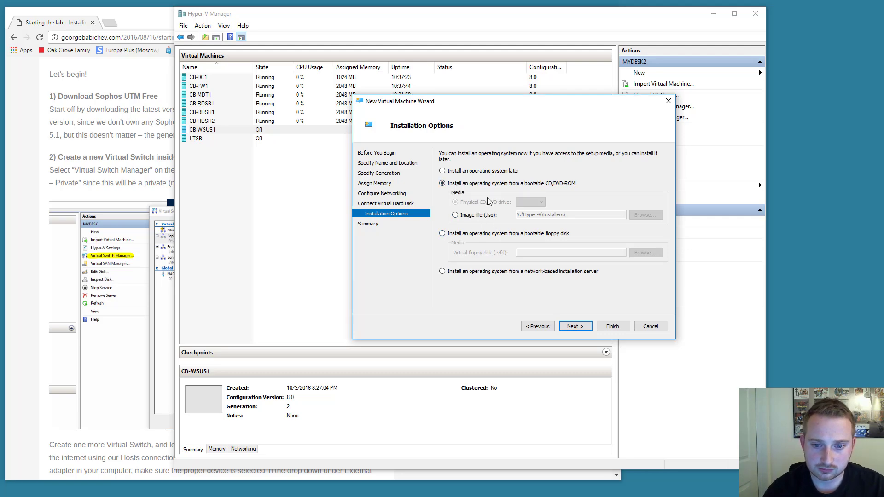
left_click(646, 215)
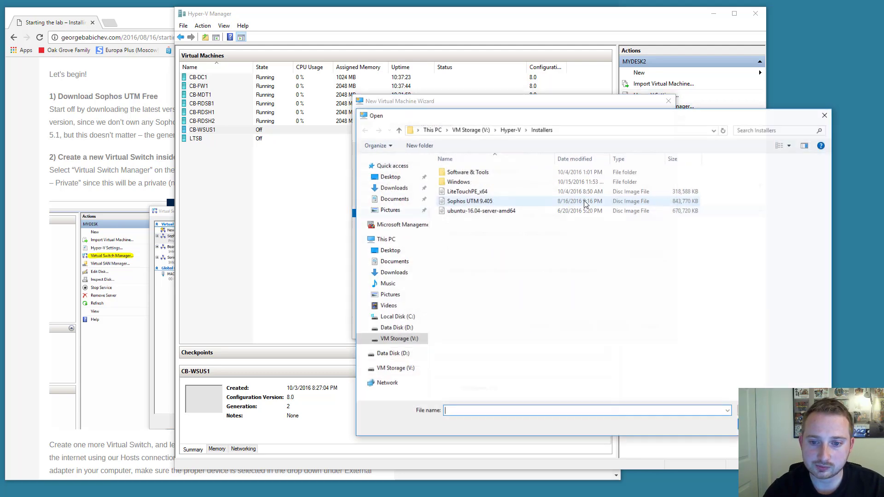
left_click(469, 201)
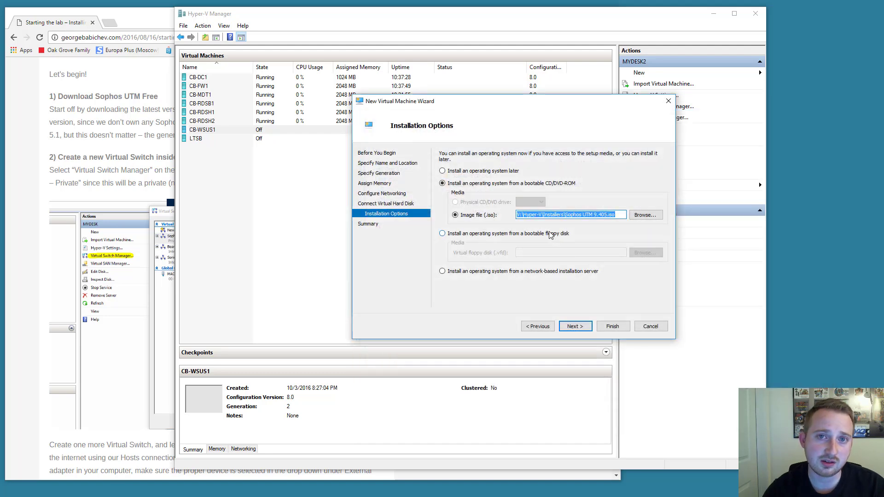
left_click(575, 326)
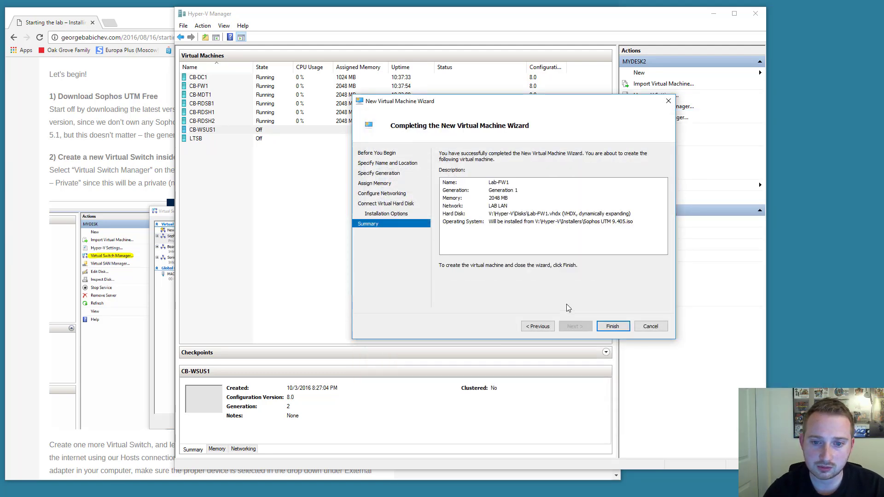
left_click(612, 326)
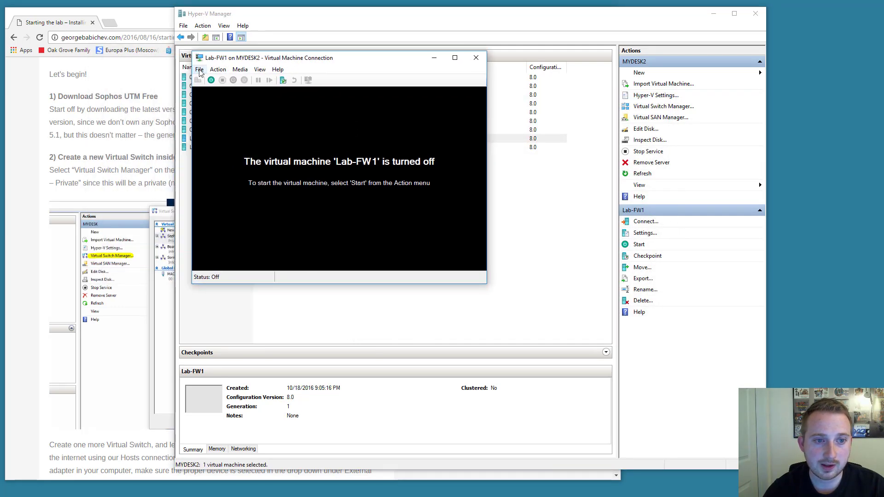
Add a second network adapter to Lab-FW1 on the Ethernet WAN switch and save the settings
left_click(282, 79)
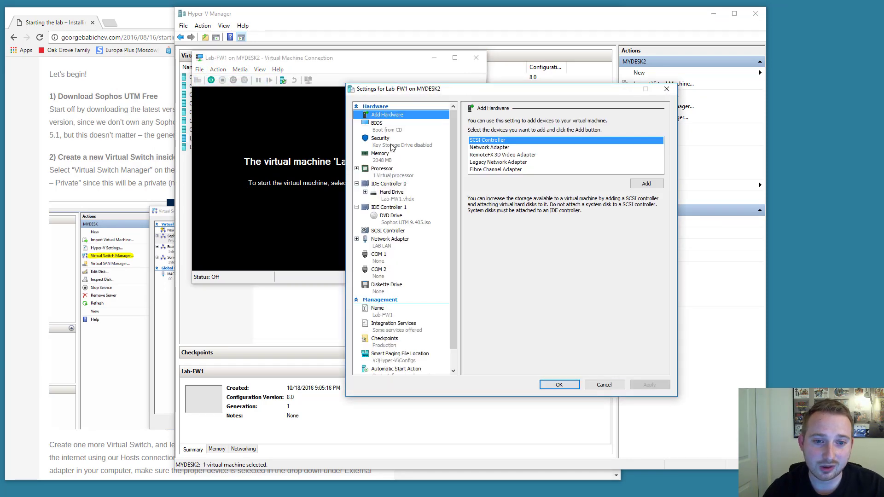
left_click(489, 147)
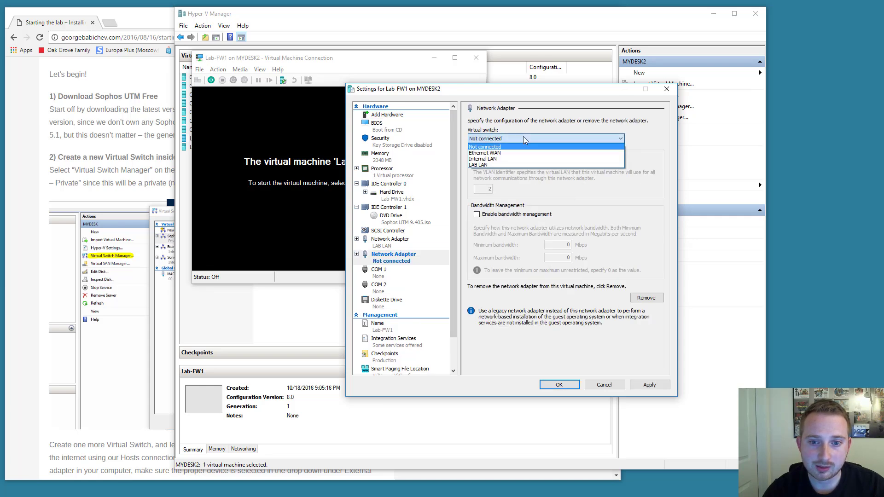
left_click(483, 153)
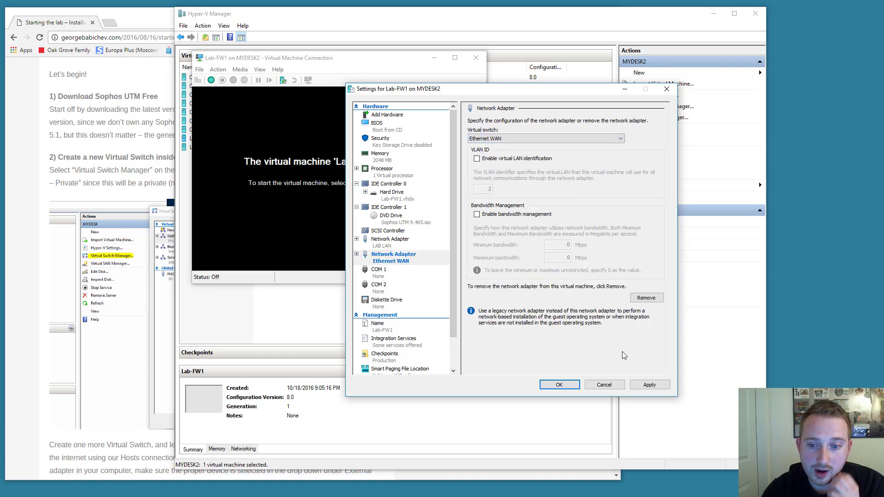
left_click(393, 254)
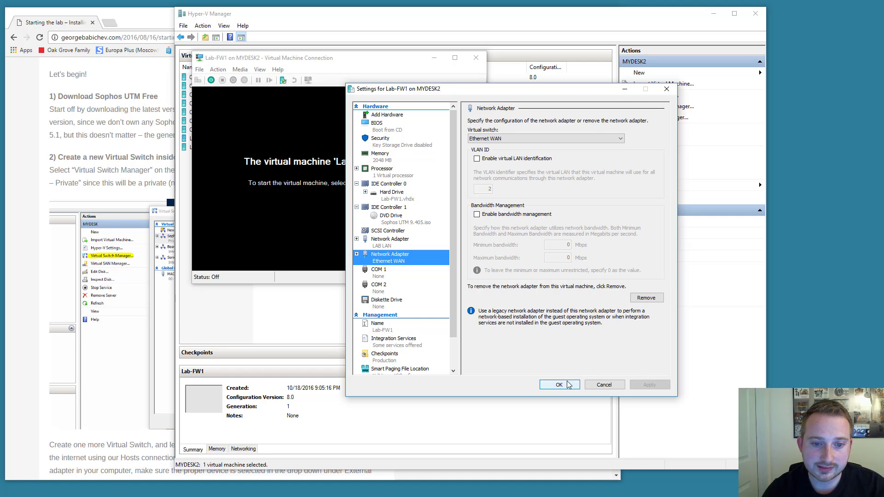
left_click(558, 385)
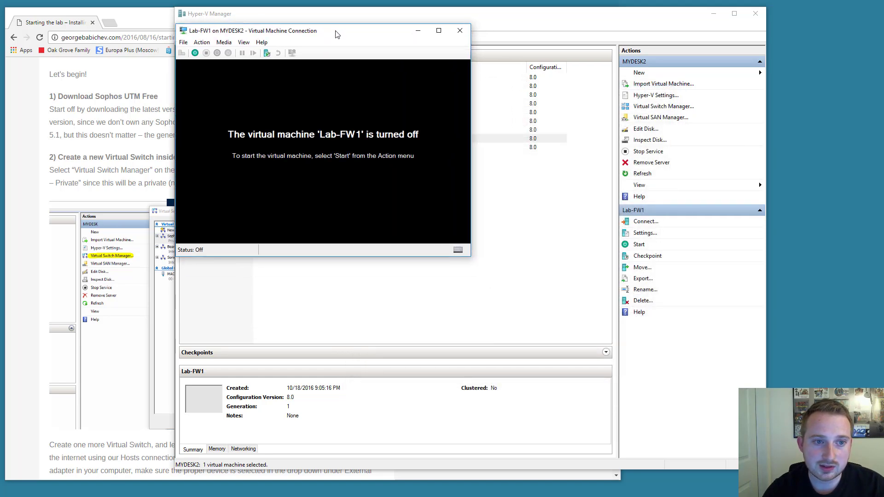
left_click_drag(337, 31, 302, 21)
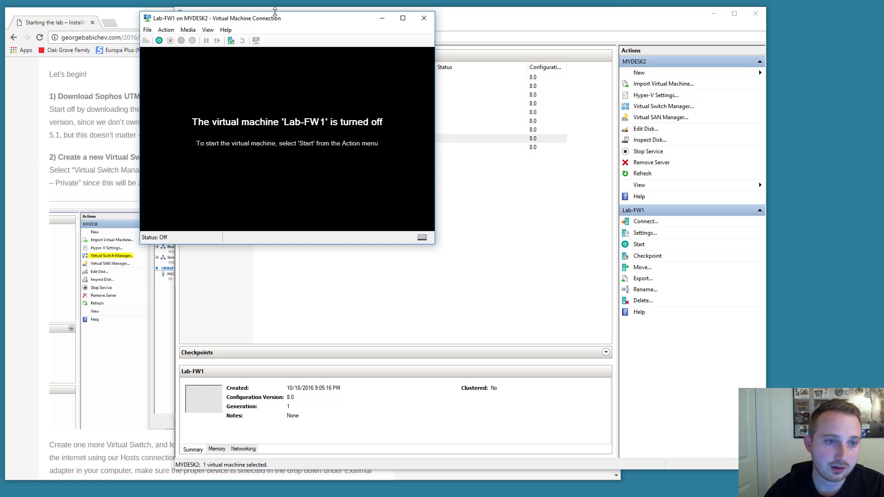
mouse_move(160, 40)
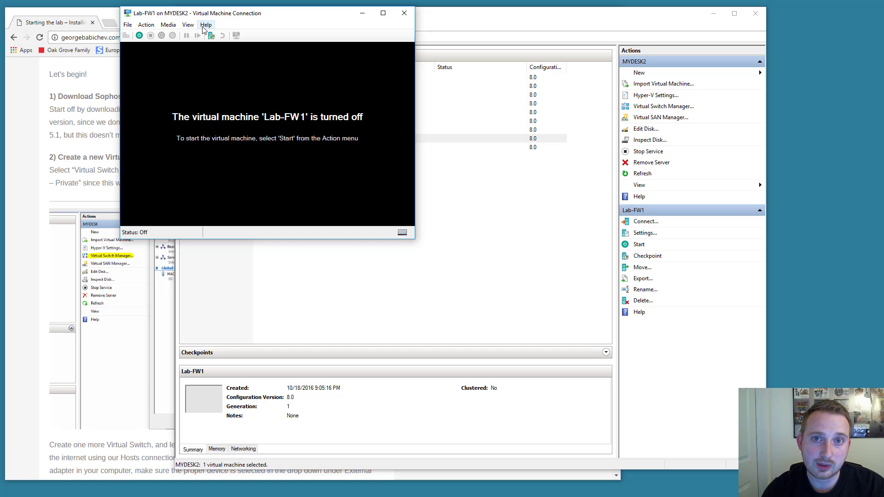
mouse_move(139, 36)
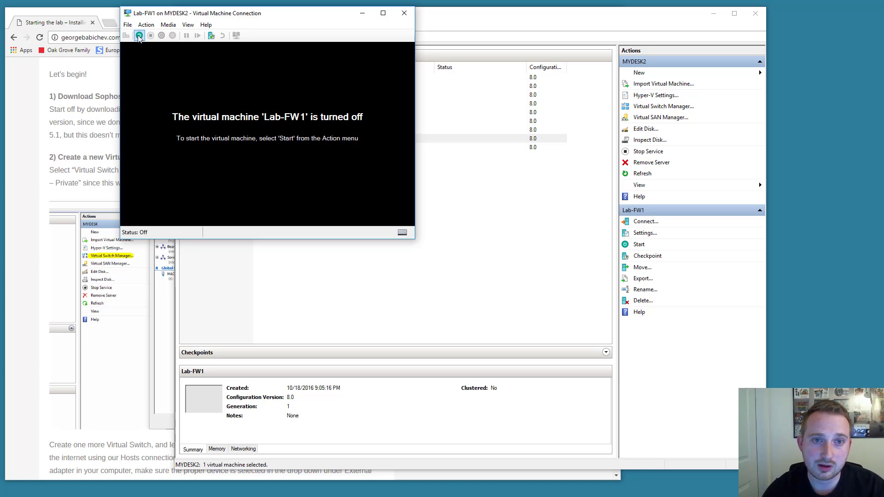
Start Lab-FW1, begin the Sophos installer, accept detected hardware, Los_Angeles timezone and date
left_click(139, 36)
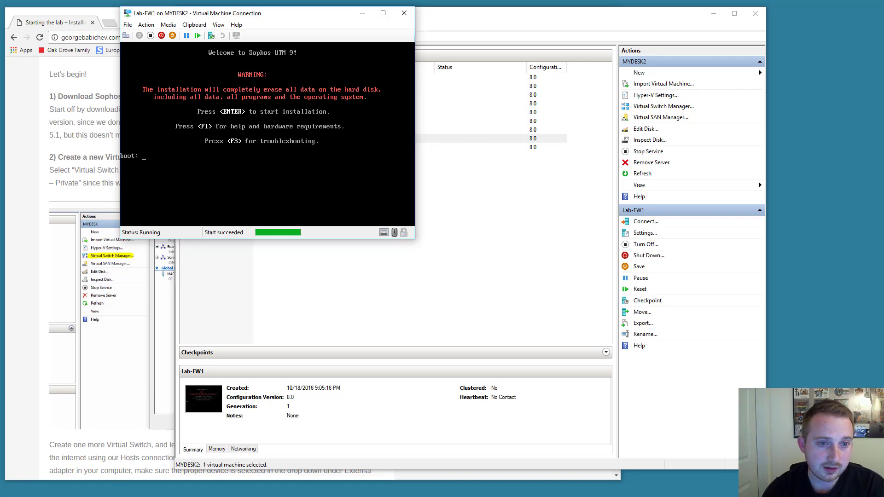
key("enter")
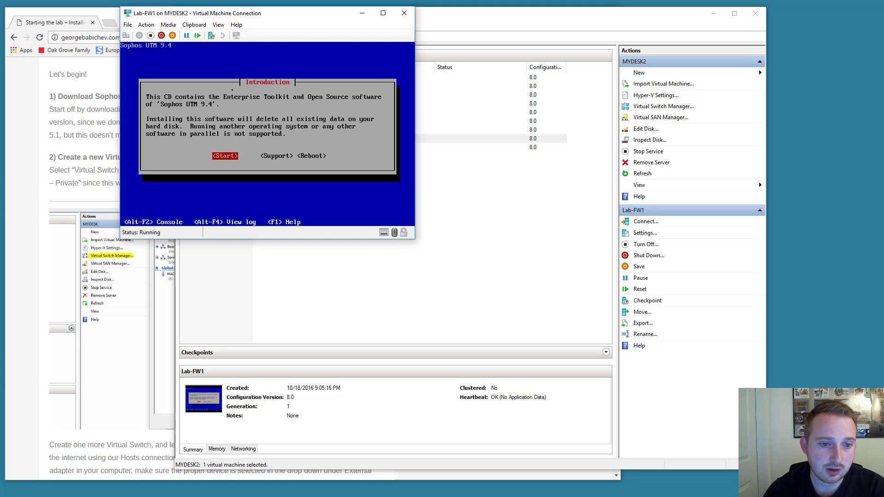
left_click(225, 155)
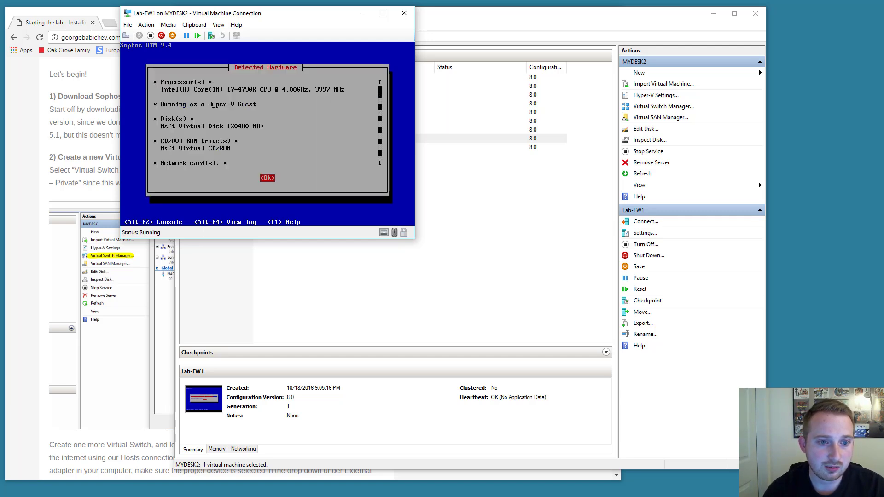
left_click(267, 178)
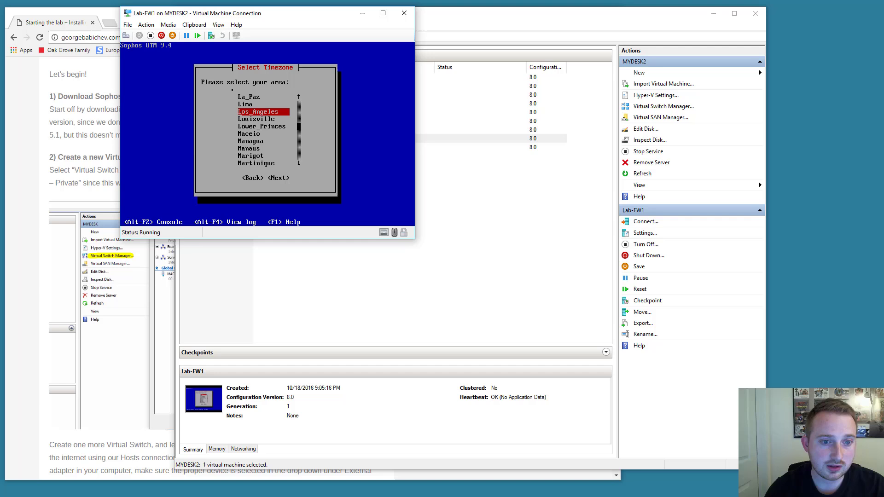
left_click(278, 178)
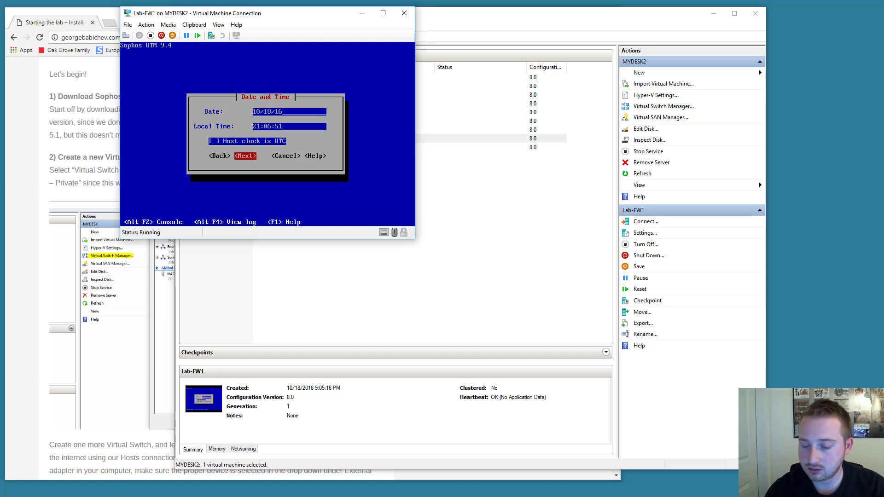
left_click(245, 155)
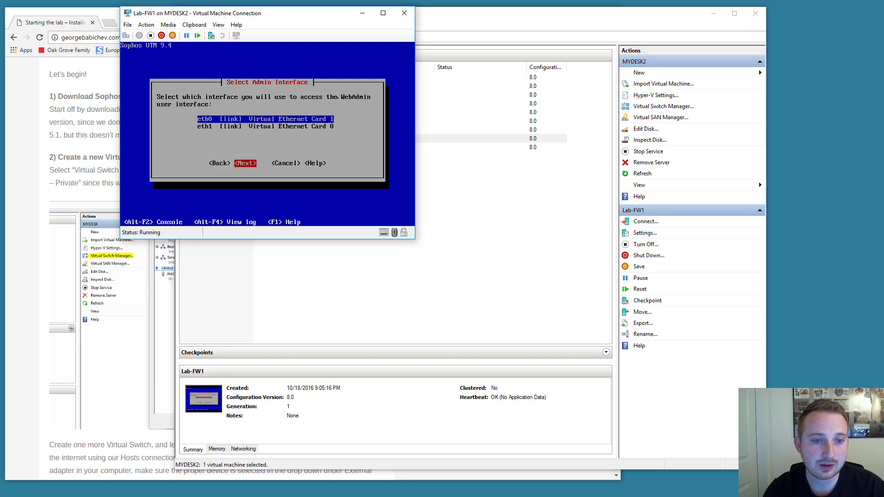
Choose eth0 as admin interface with 192.168.2.1 / 255.255.255.0 and no gateway
left_click(245, 163)
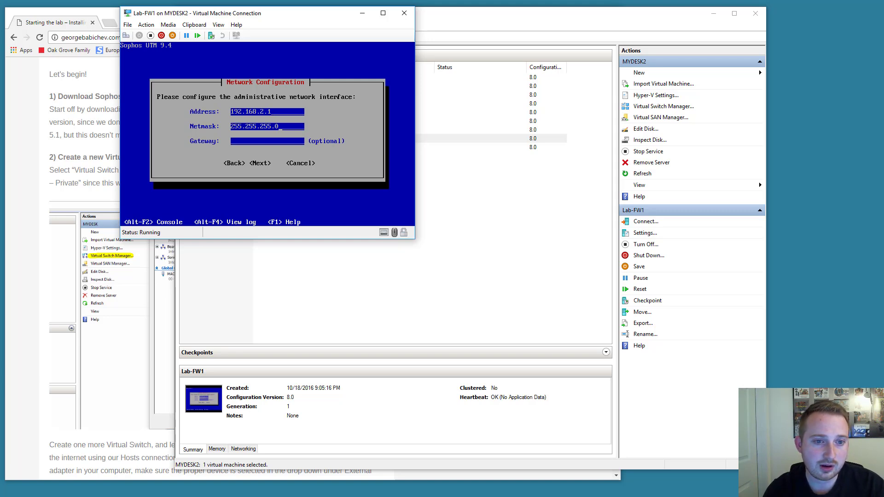
left_click(260, 163)
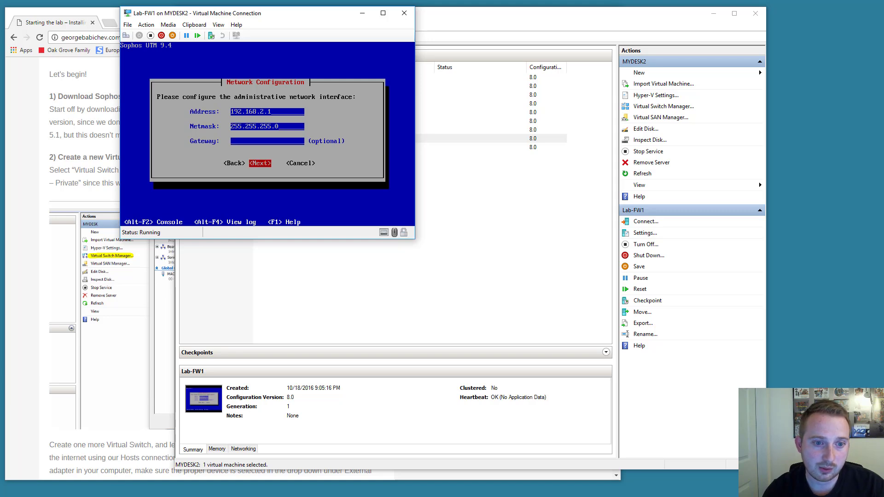
left_click(260, 163)
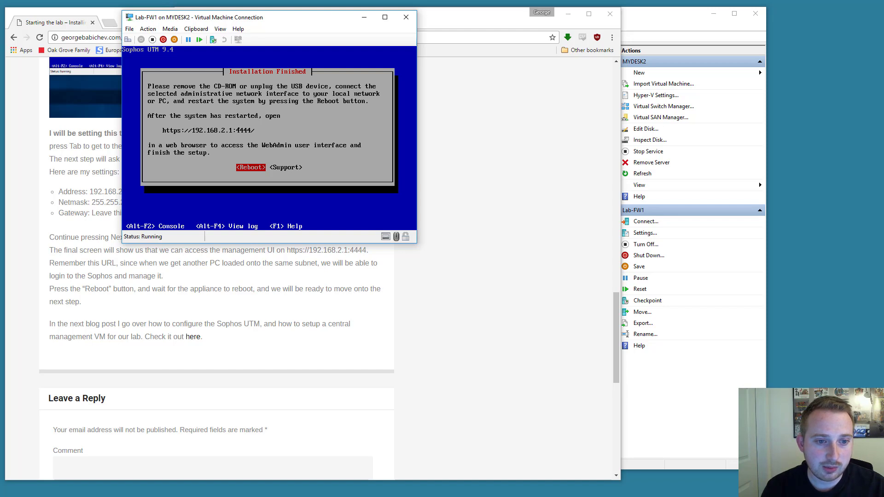
Reboot Lab-FW1 from the Installation Finished screen
left_click(251, 167)
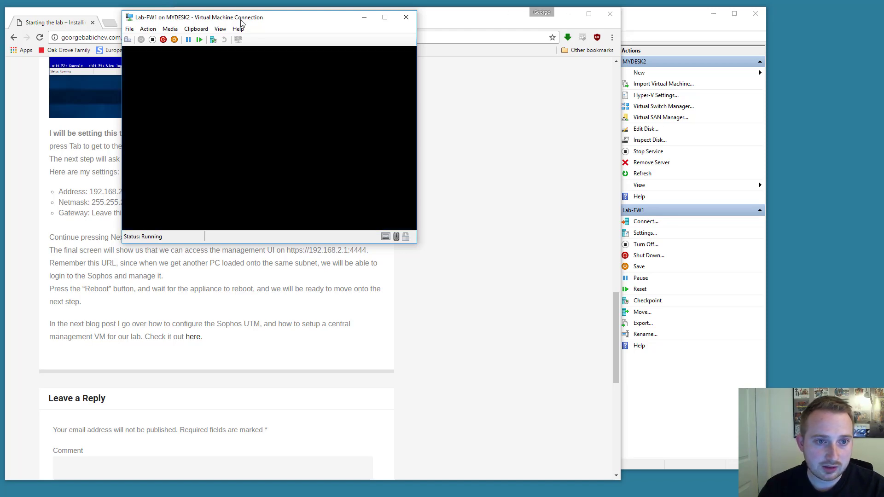